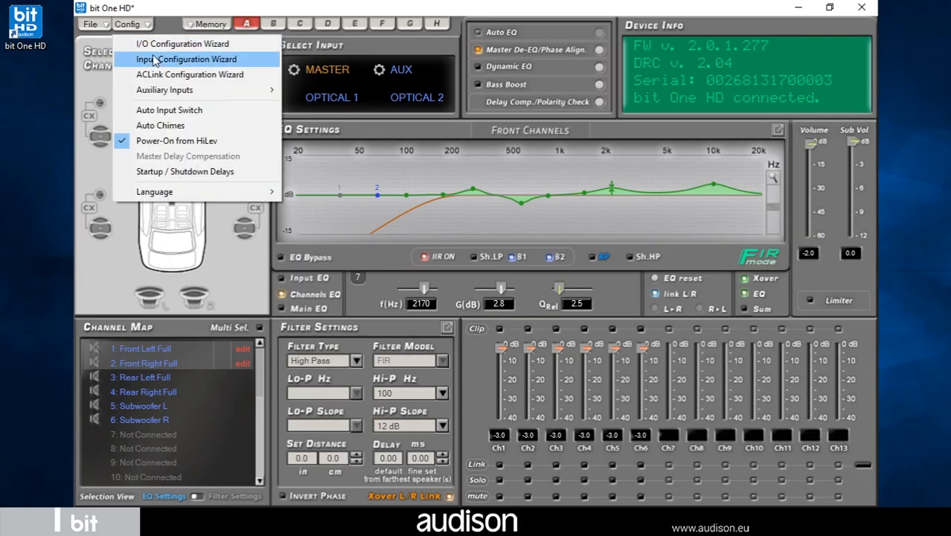
mouse_move(170, 110)
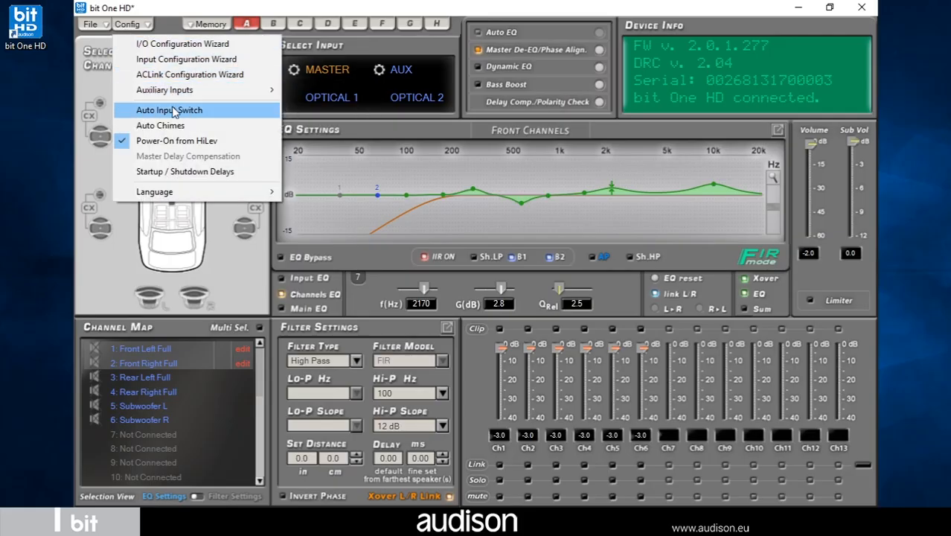
- Bring up the Auto Input Switch settings from the Config menu
left_click(169, 110)
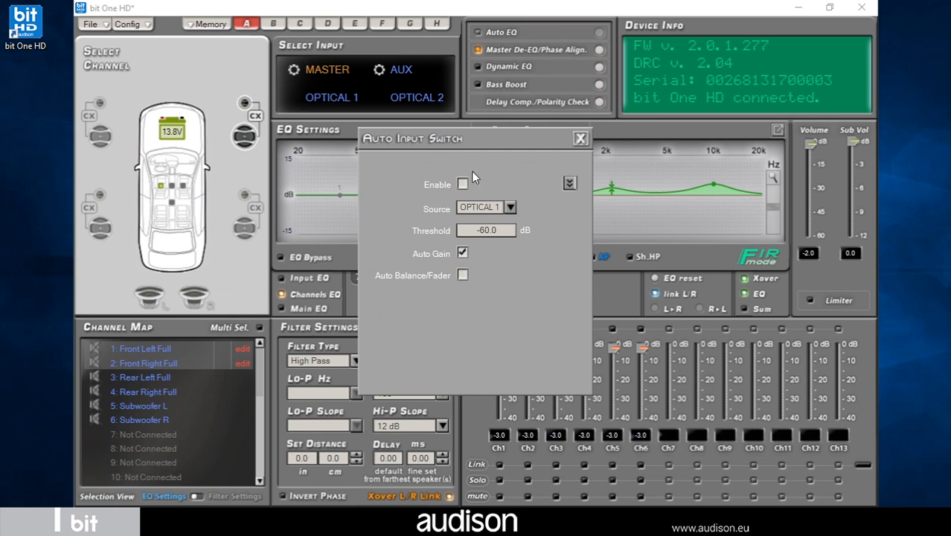
mouse_move(479, 182)
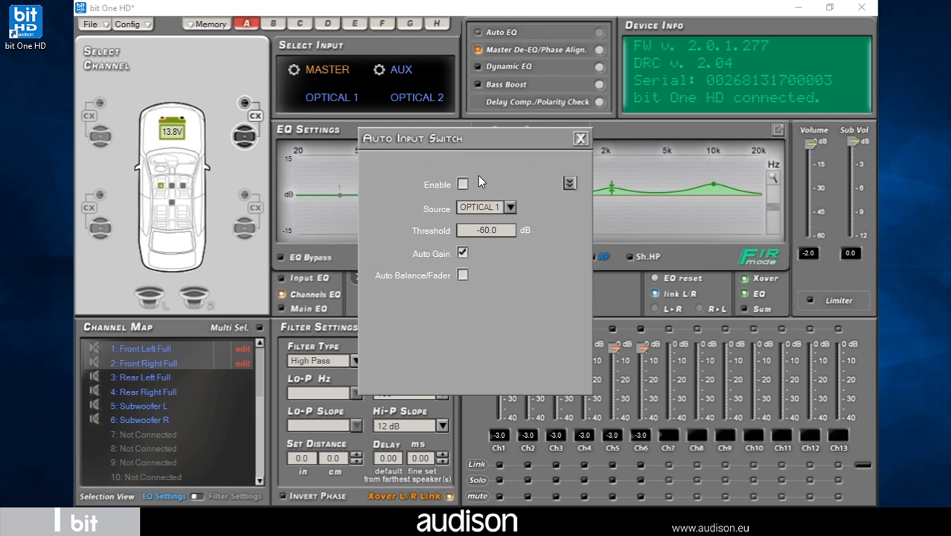
mouse_move(500, 199)
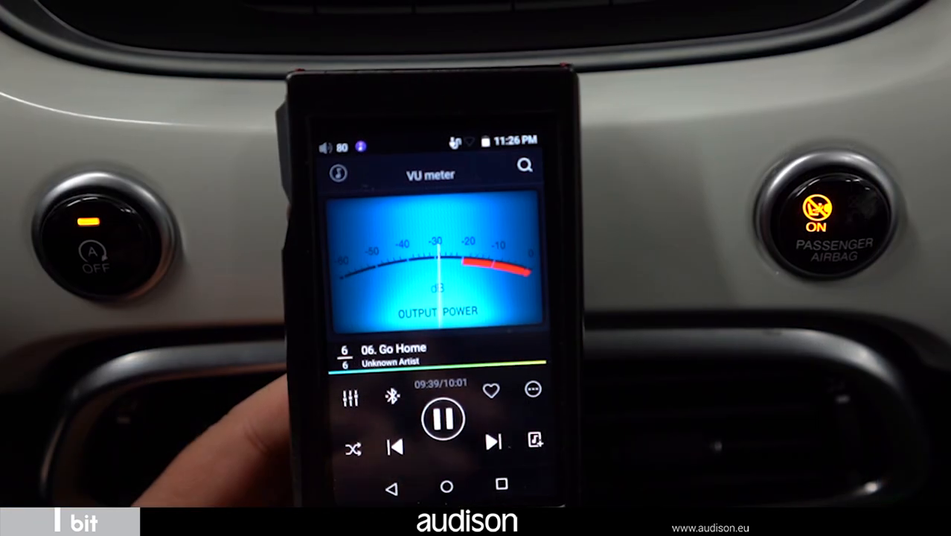
left_click(439, 418)
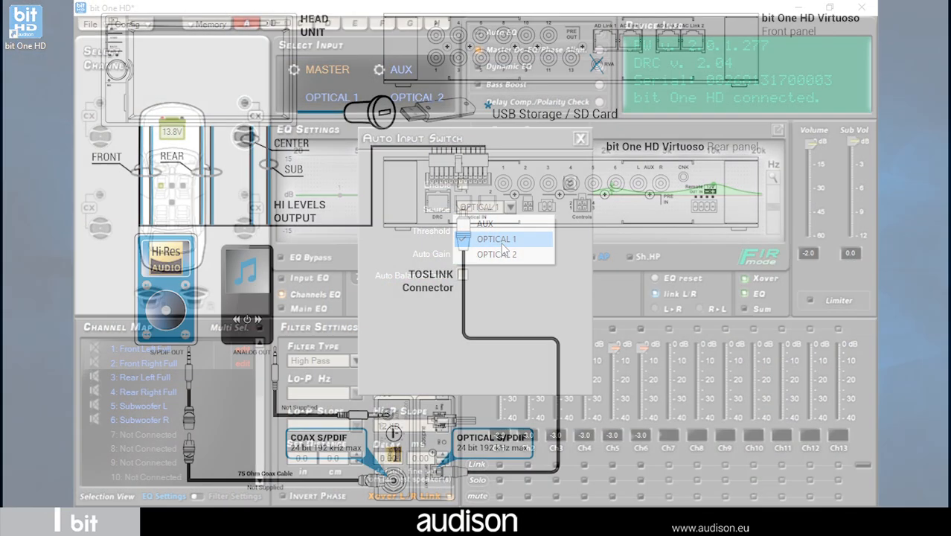
left_click(497, 239)
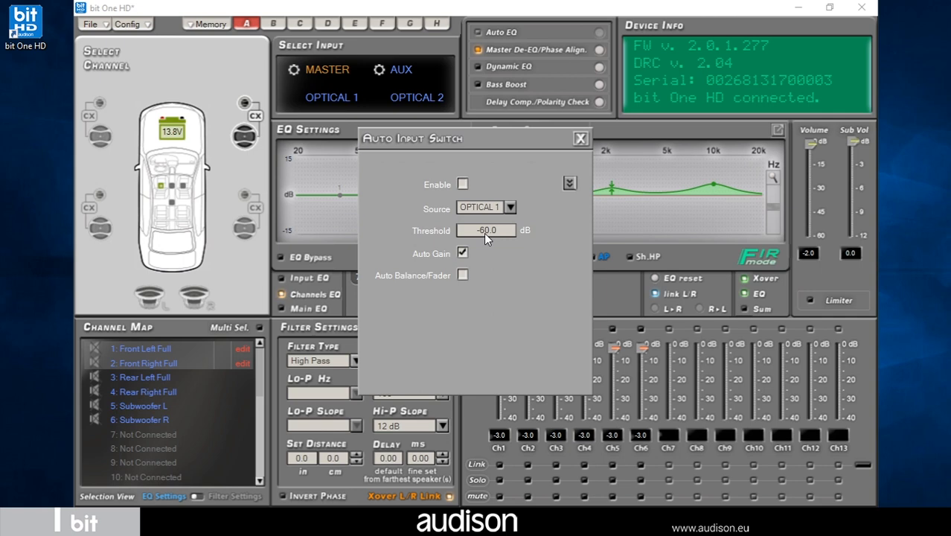
mouse_move(470, 251)
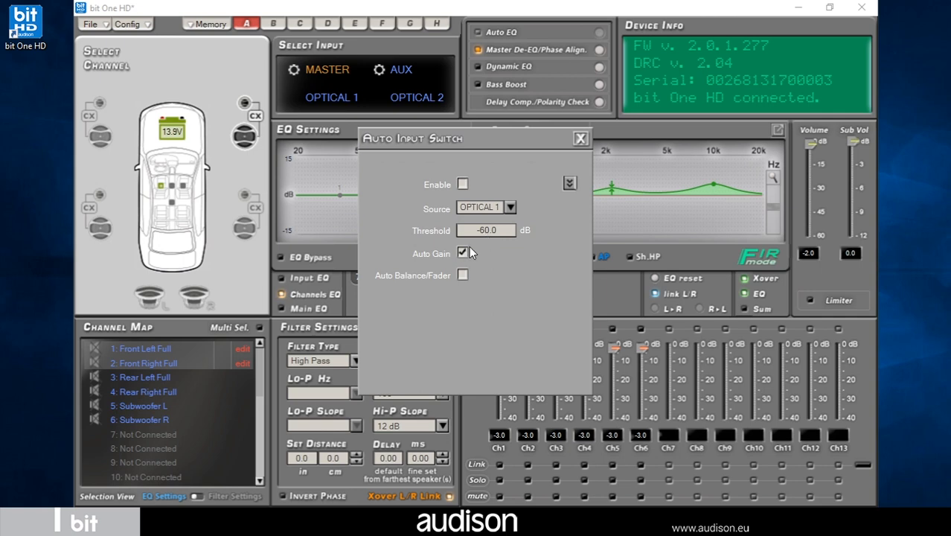
- Enable Auto Input Switch on Optical 1 with Auto Gain on and Auto Balance/Fader off
left_click(463, 253)
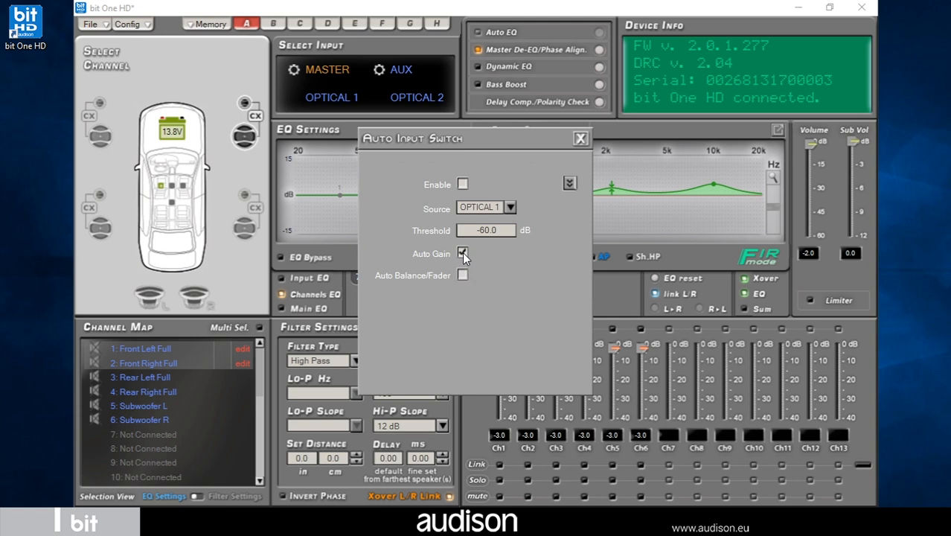
left_click(461, 253)
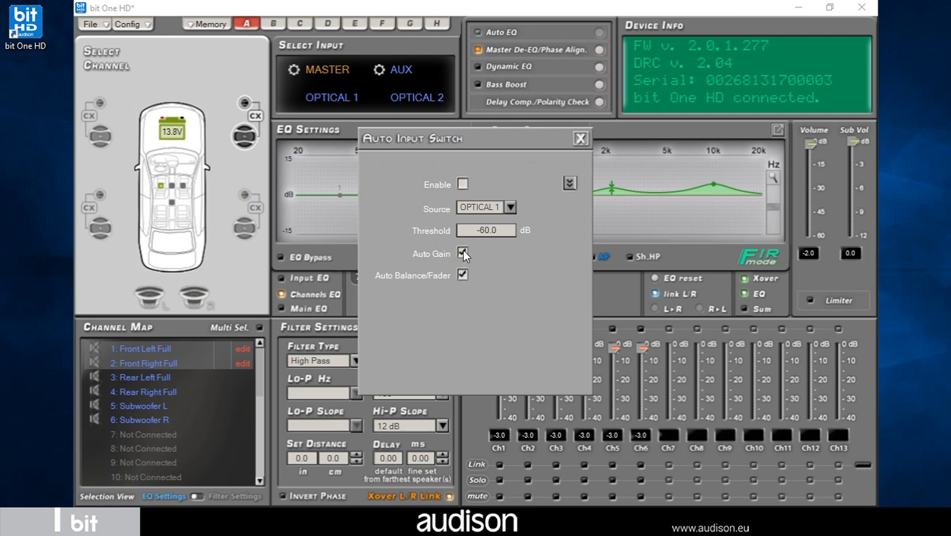
left_click(462, 185)
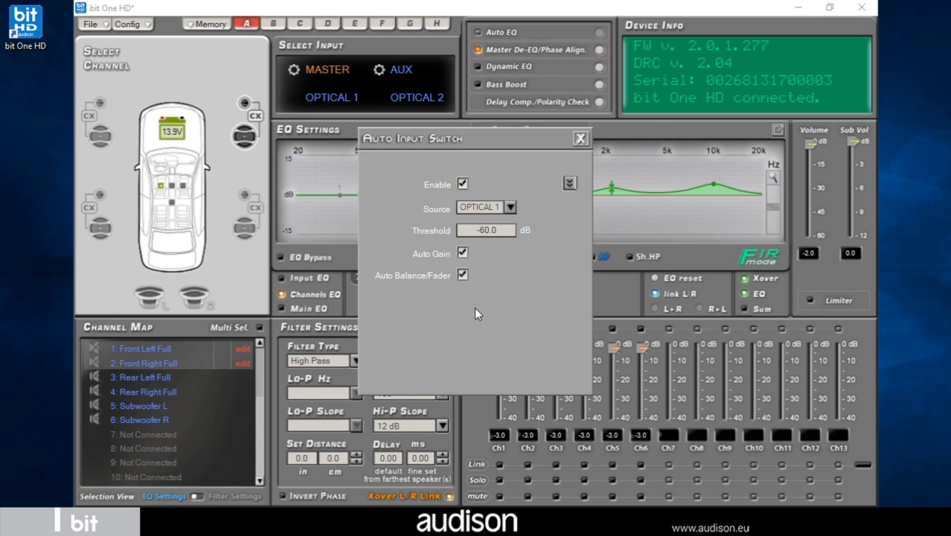
mouse_move(467, 265)
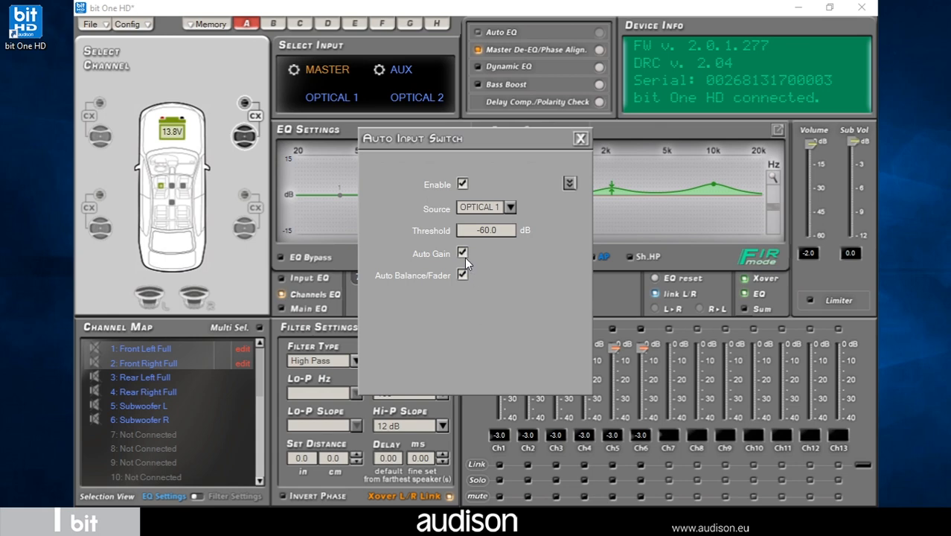
left_click(462, 253)
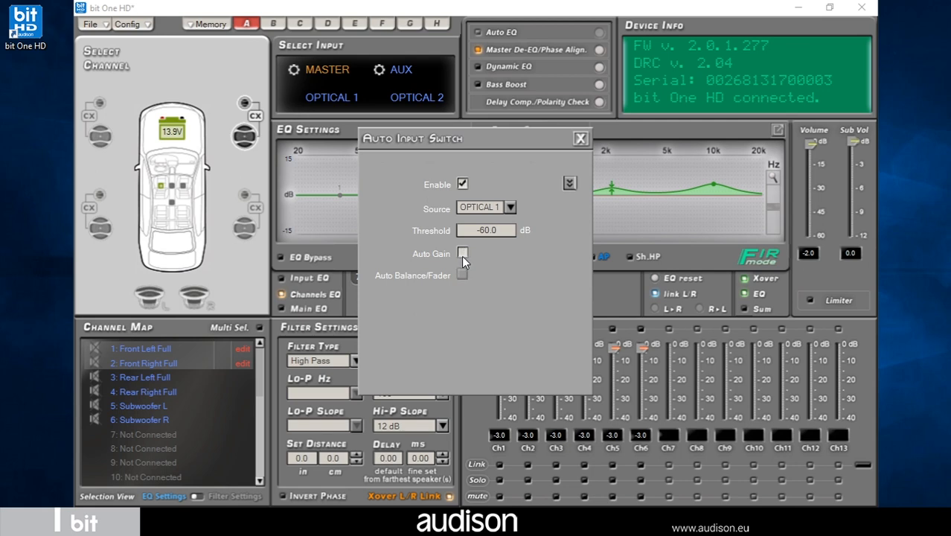
left_click(461, 253)
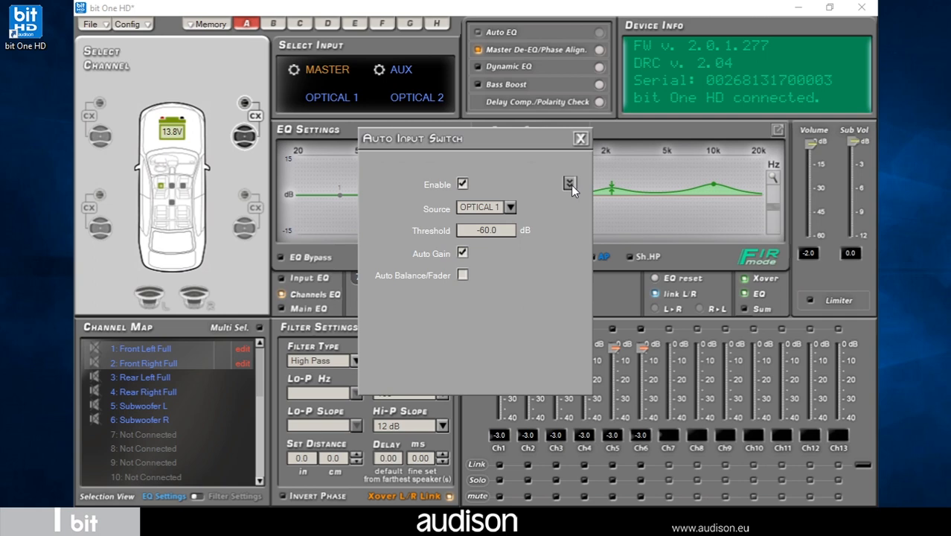
- Expand the dialog to reveal Attack 13.33 ms, Release 26.67 ms, Tone 16500 Hz at -6.0 dB
left_click(570, 185)
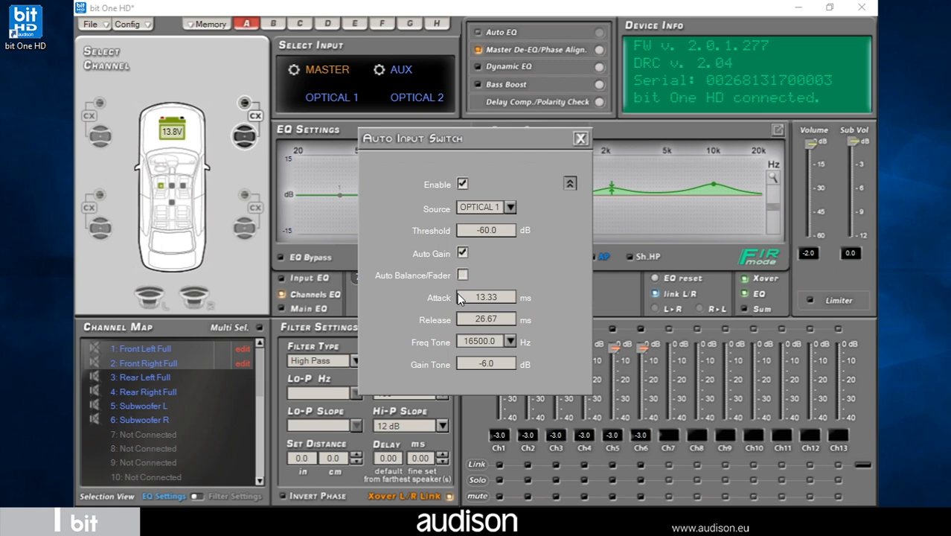
mouse_move(484, 301)
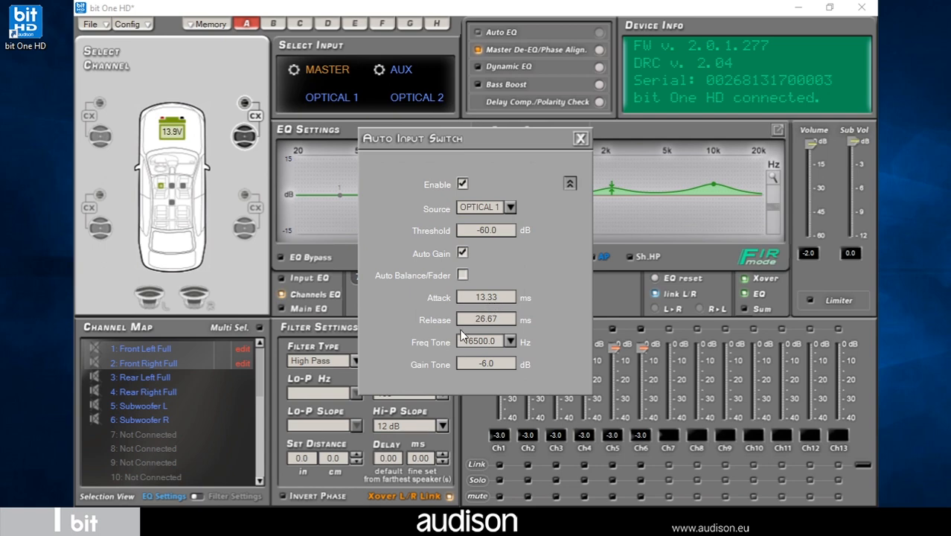
mouse_move(475, 331)
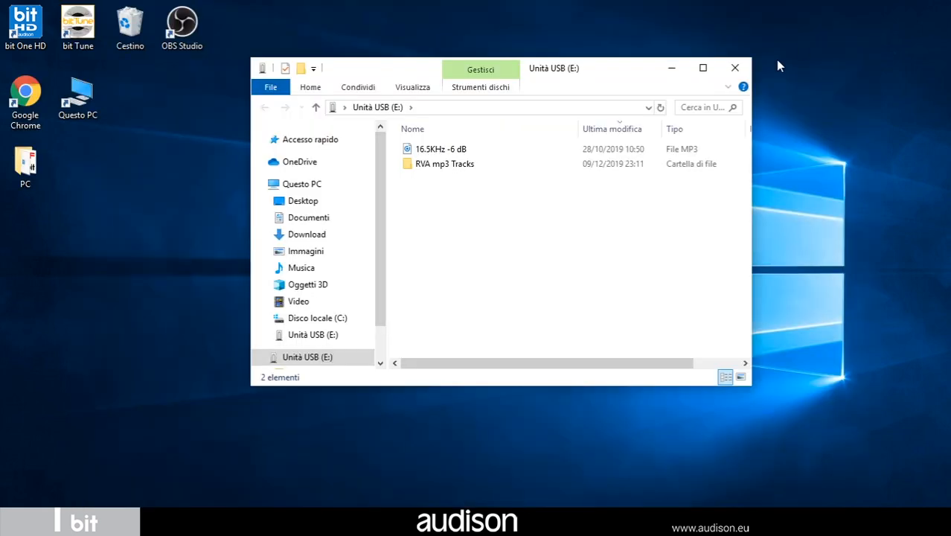
- Extract the RVA 16.5KHz archive from RVA mp3 Tracks and delete the USB drive's 16.5KHz -6 dB file
double_click(443, 162)
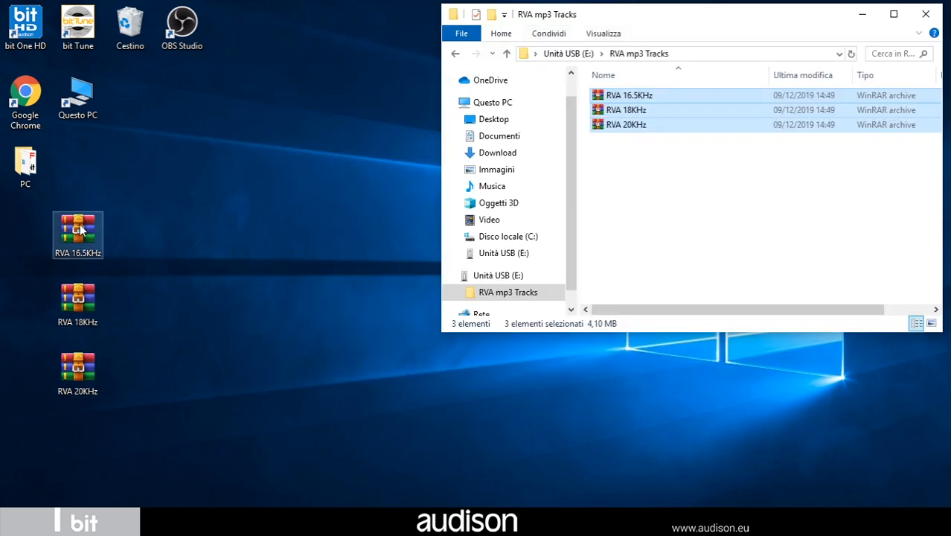
double_click(77, 227)
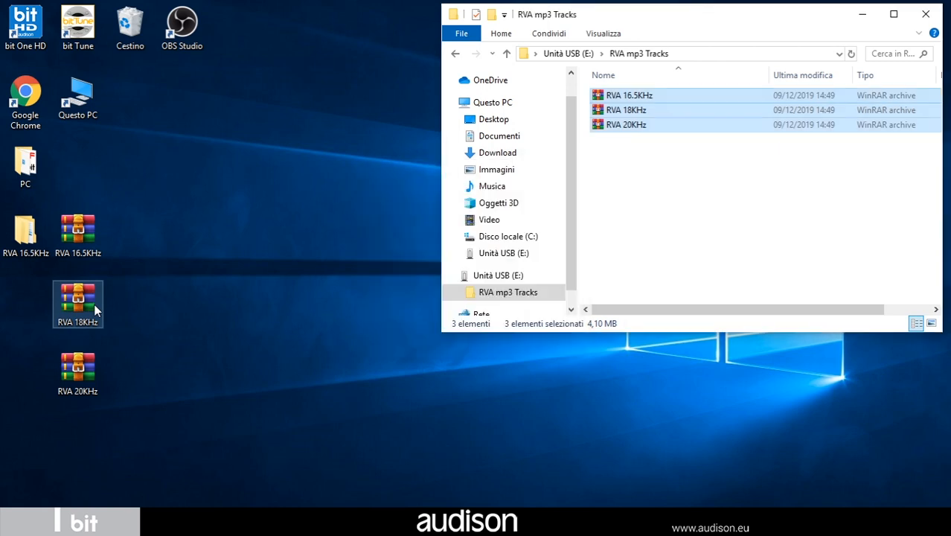
left_click(506, 53)
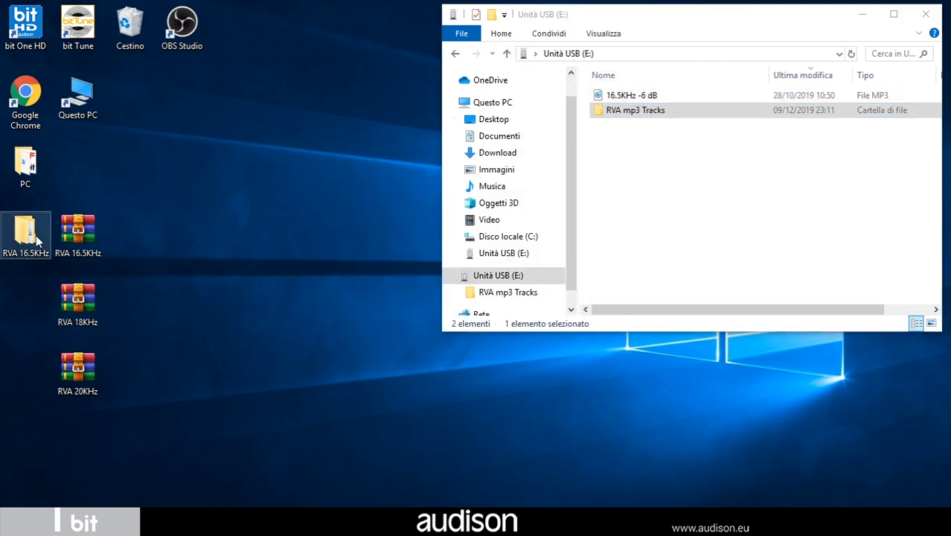
double_click(26, 231)
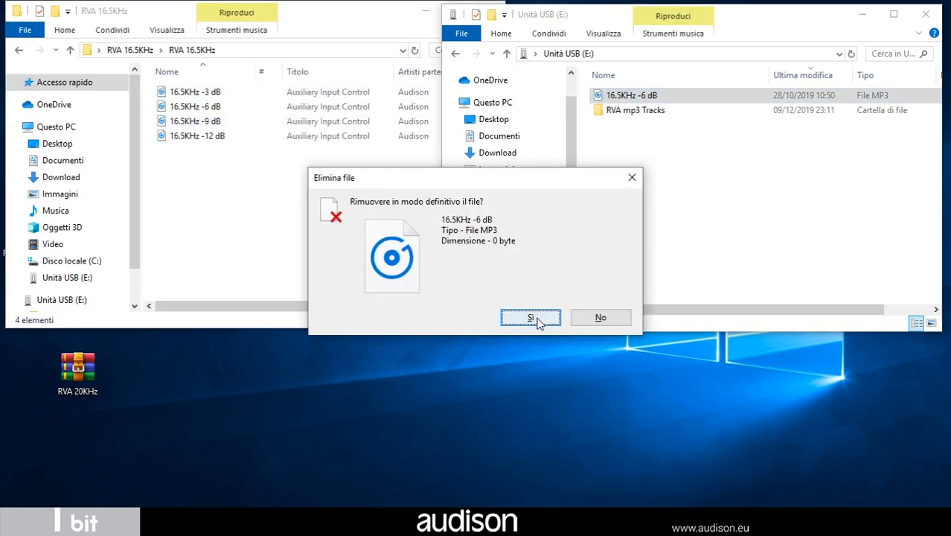
left_click(530, 317)
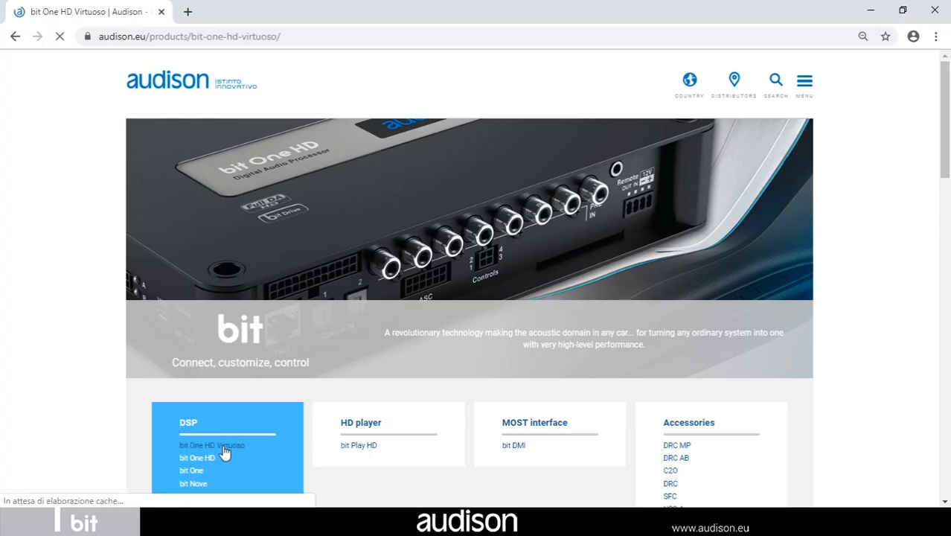
- Extract the downloaded Test Track archive and confirm overwriting the device settings with YES
scroll("down", 3)
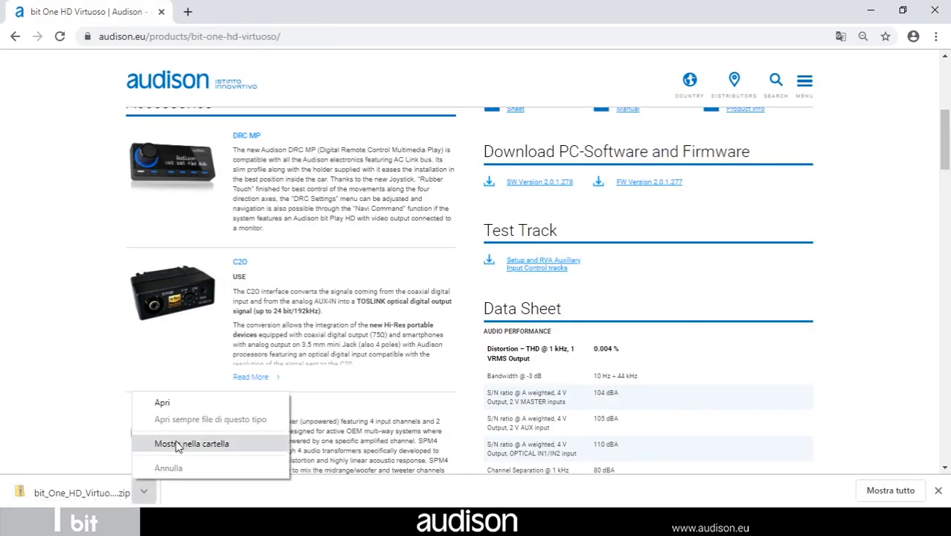
left_click(194, 444)
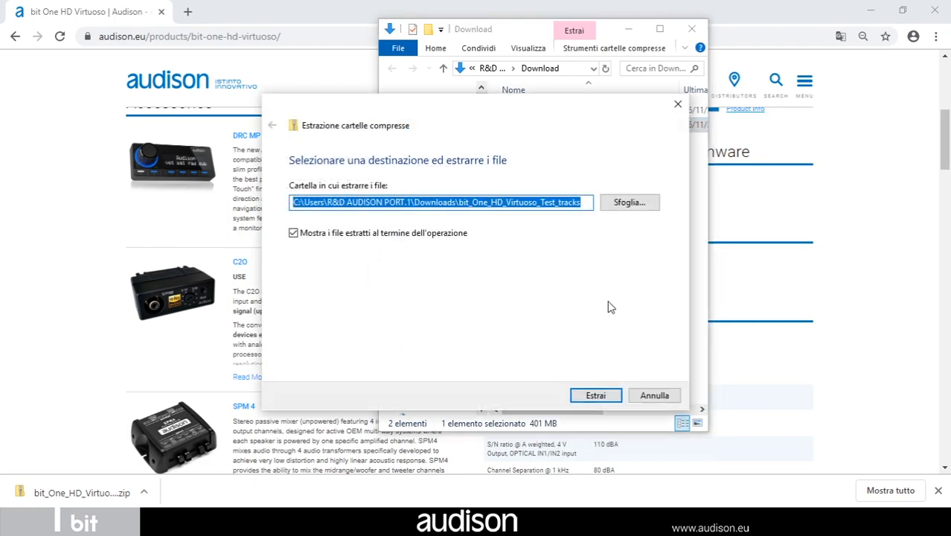
left_click(595, 396)
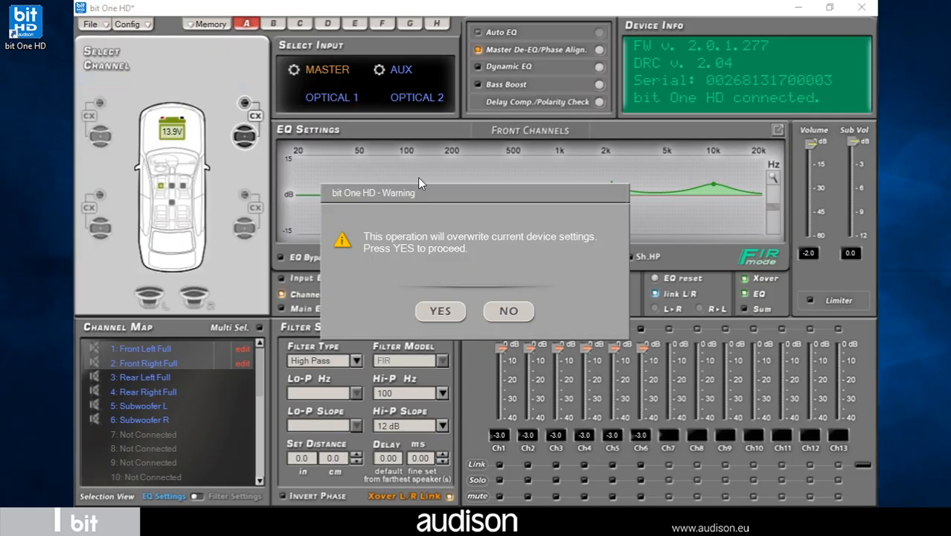
left_click(441, 311)
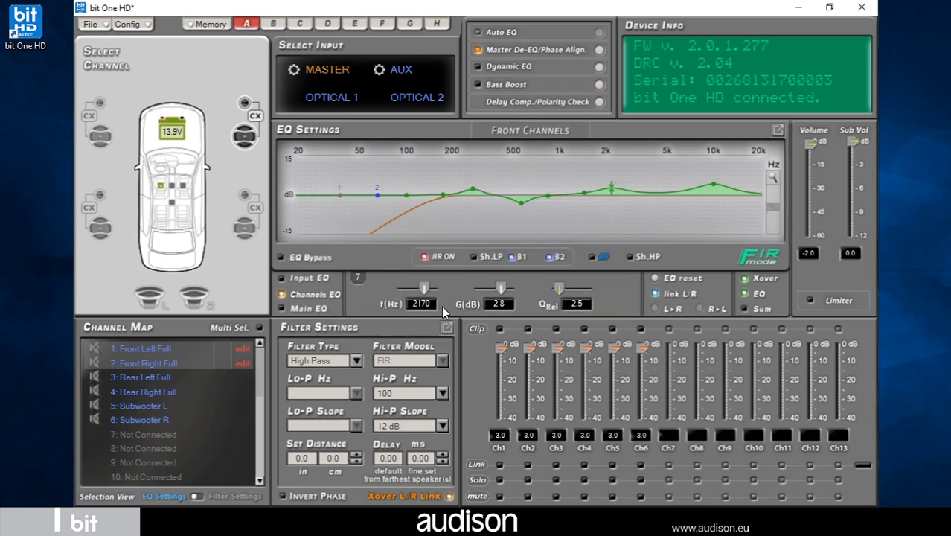